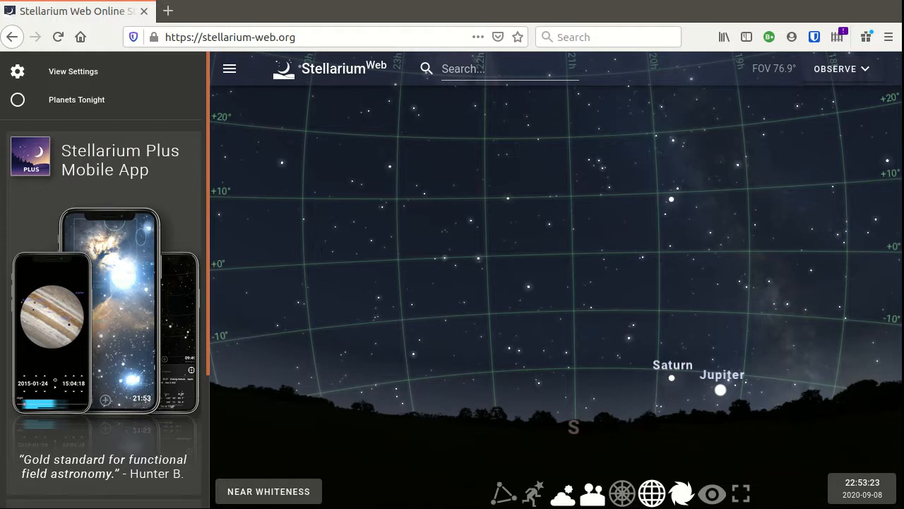
mouse_move(378, 123)
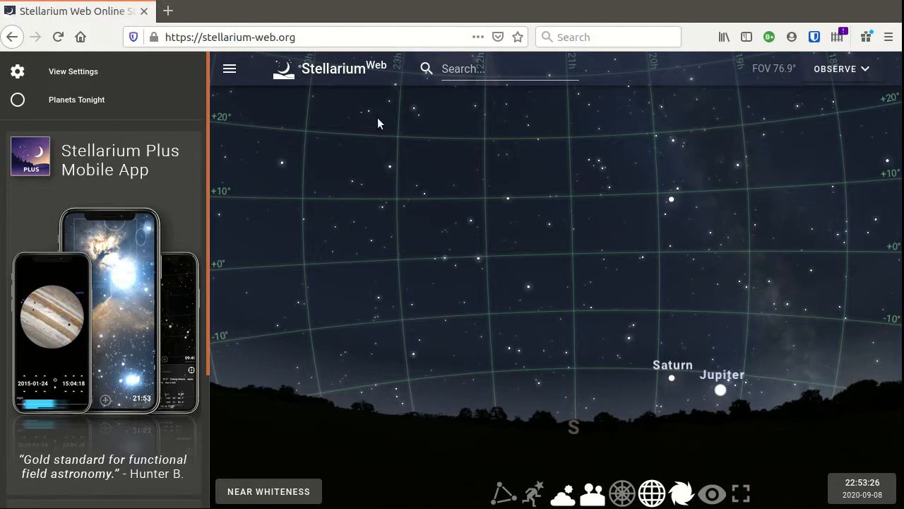
mouse_move(268, 490)
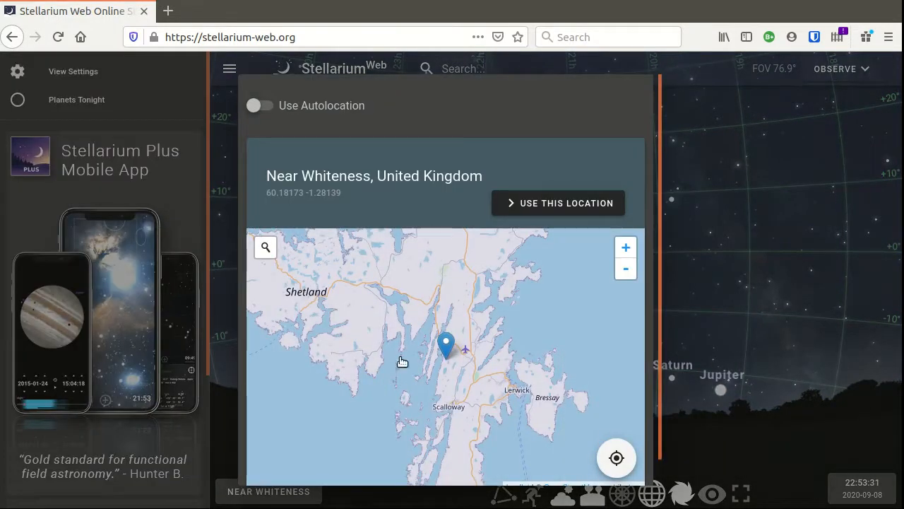
mouse_move(416, 338)
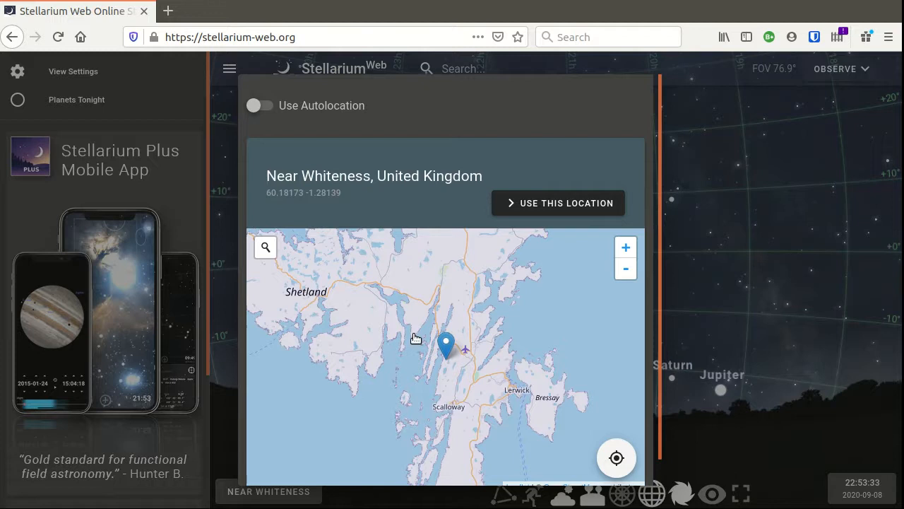
mouse_move(476, 350)
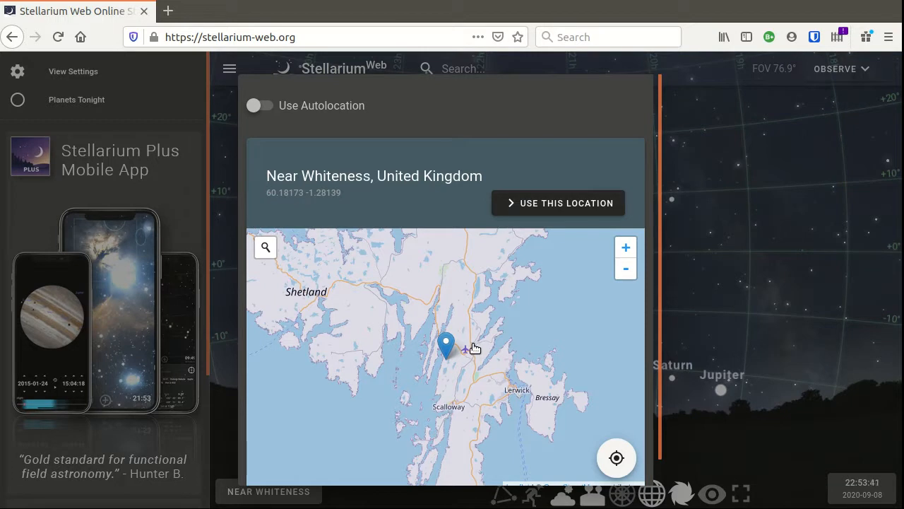
Dismiss the location settings and bring up the date and time controls
click(558, 202)
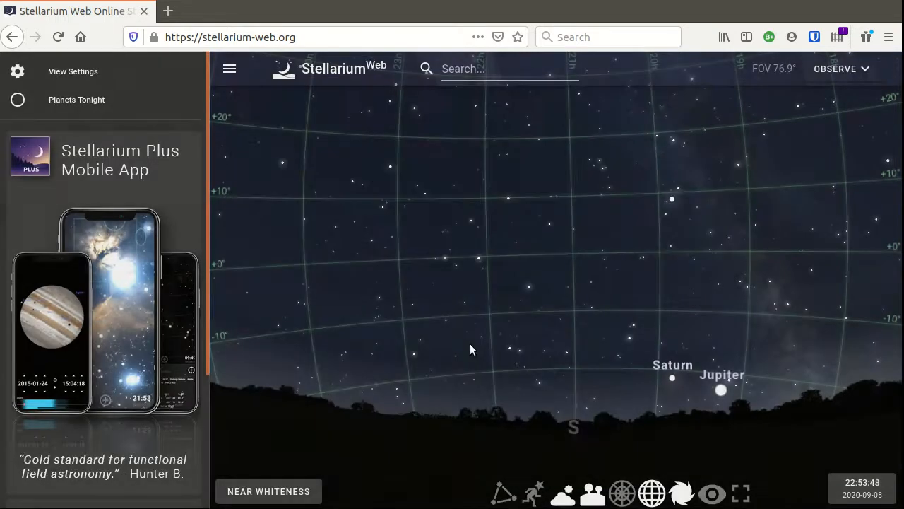
mouse_move(381, 435)
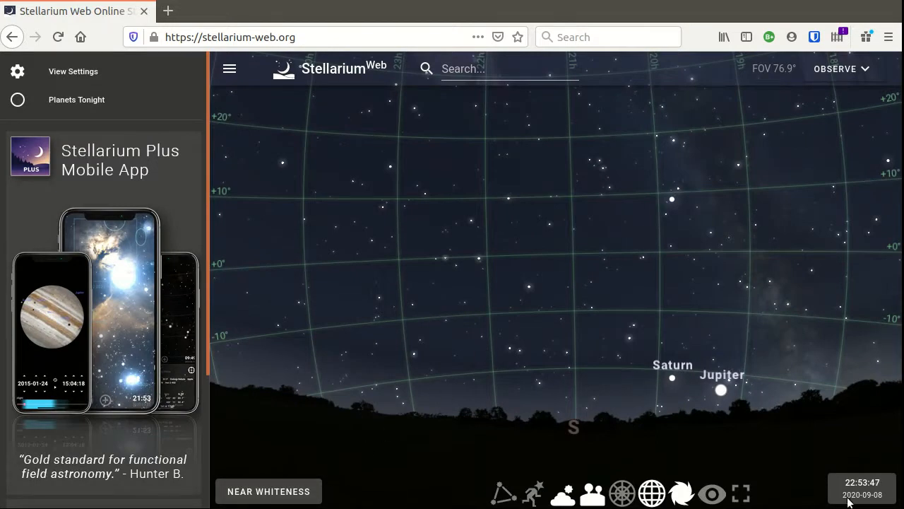
click(862, 488)
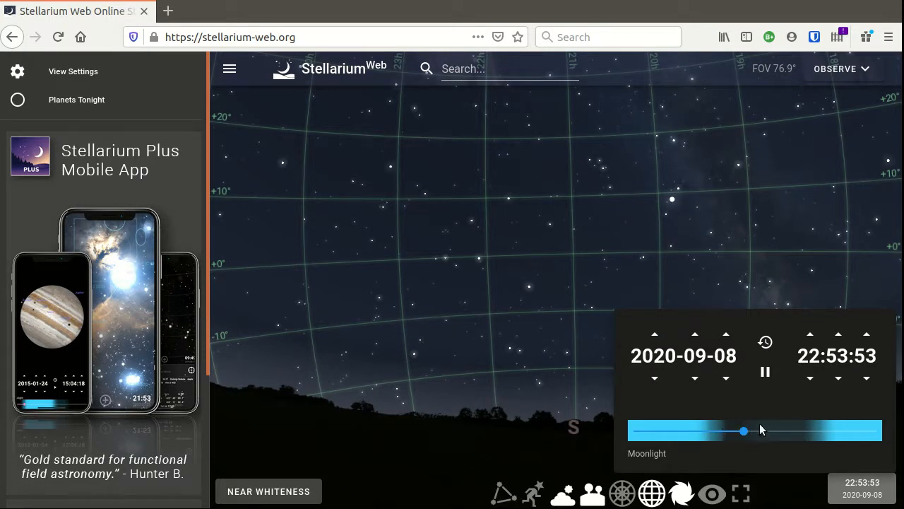
mouse_move(586, 283)
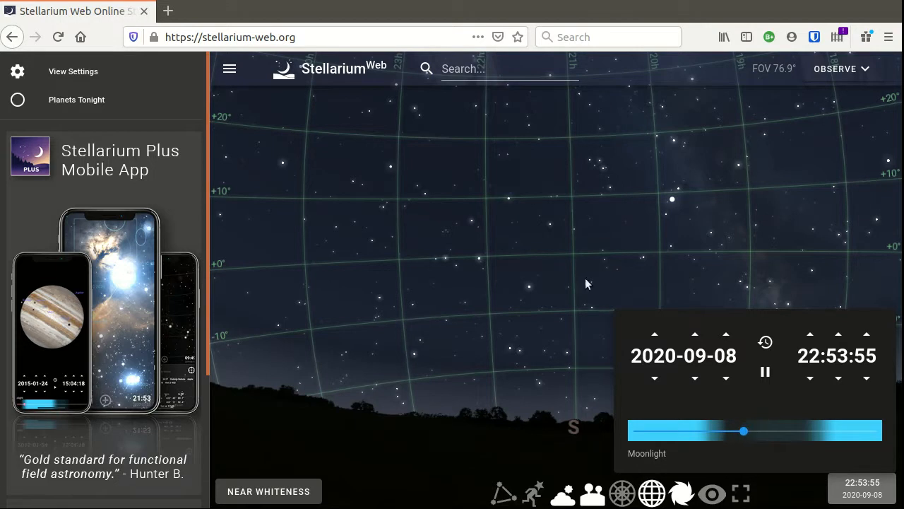
mouse_move(492, 274)
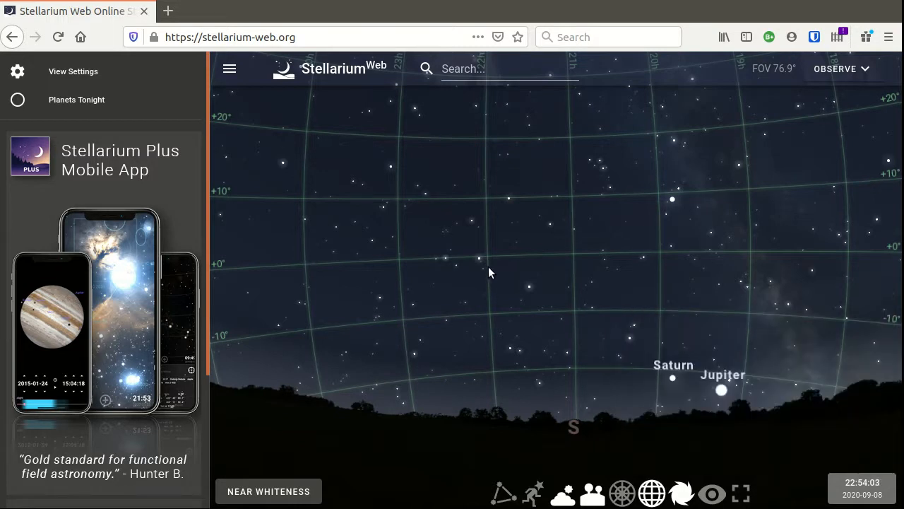
mouse_move(558, 403)
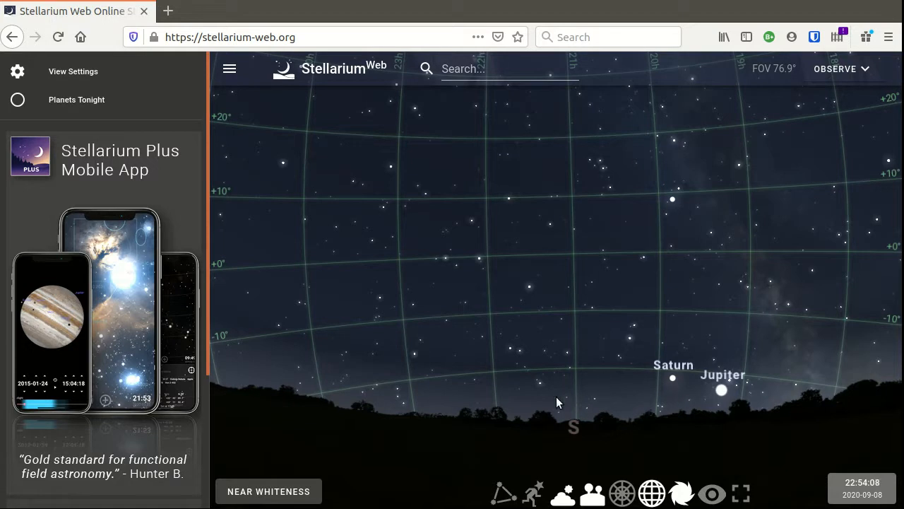
mouse_move(492, 381)
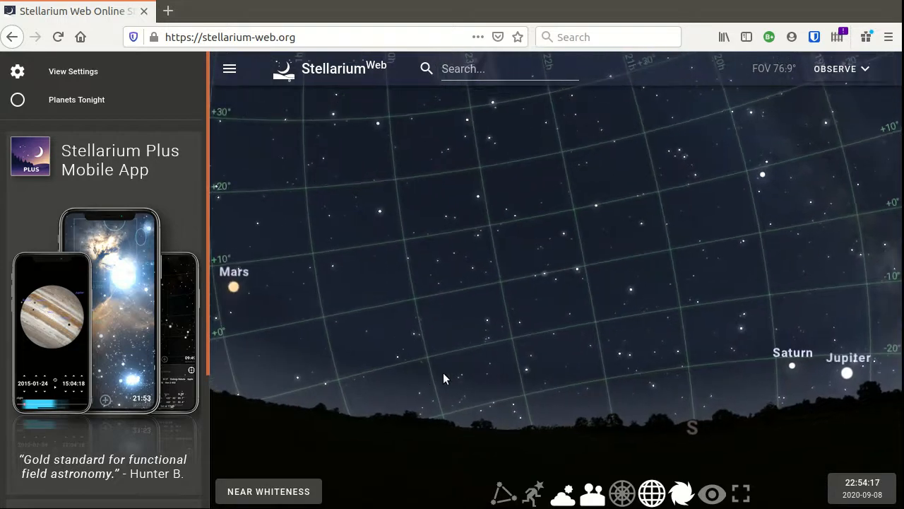
Pan the sky east past Mars to face north, then tilt up toward the celestial pole
drag(445, 378, 494, 343)
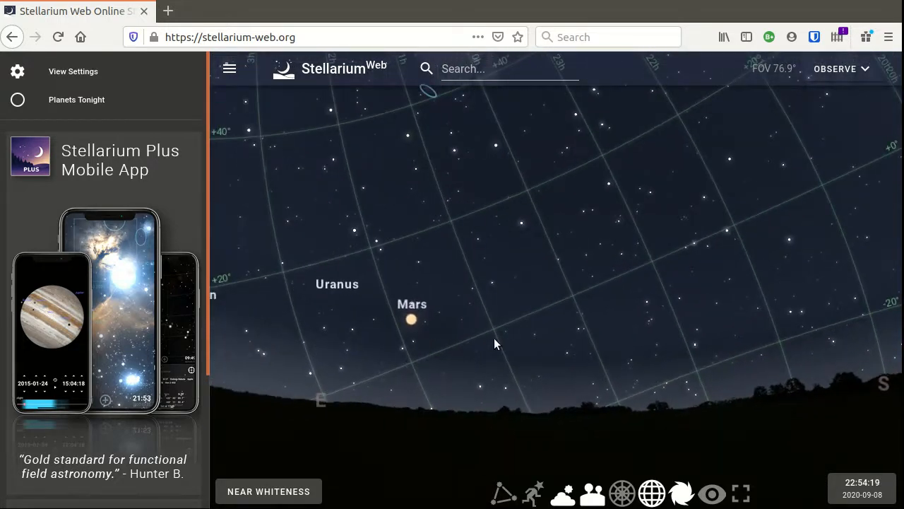
drag(495, 344, 604, 340)
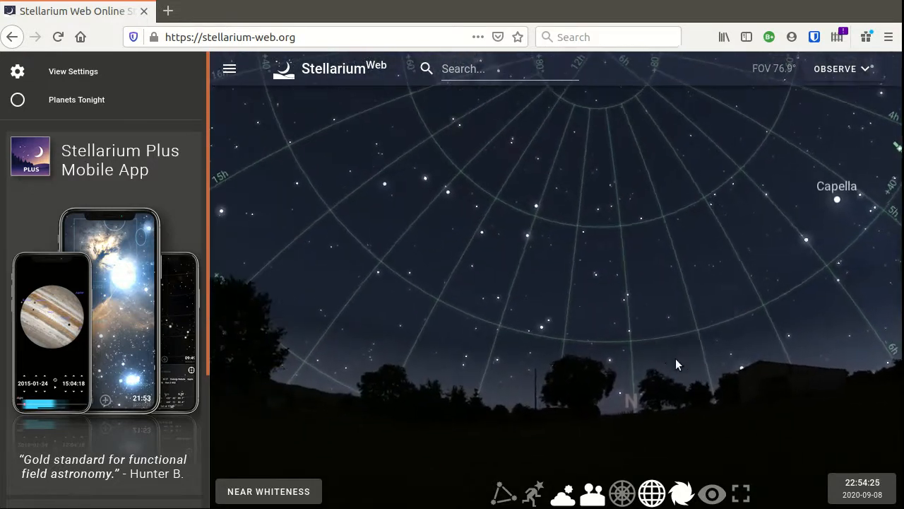
drag(676, 365, 576, 335)
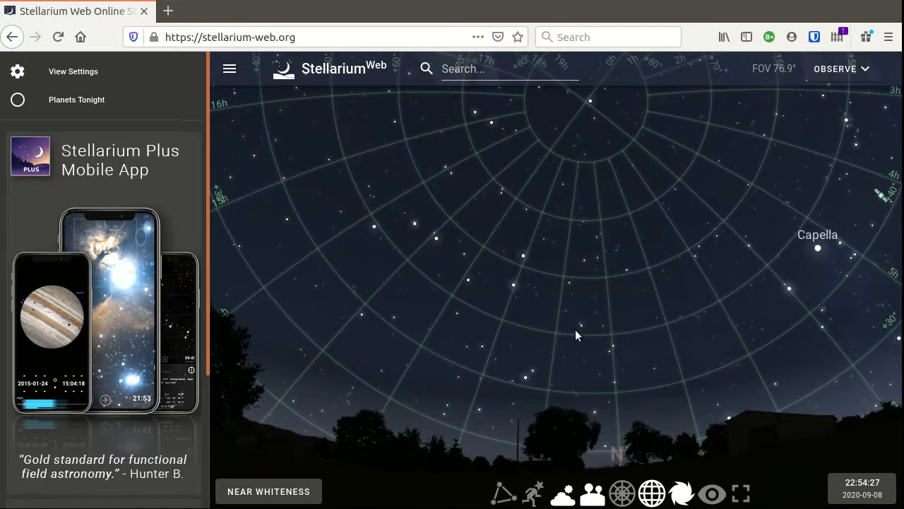
mouse_move(473, 269)
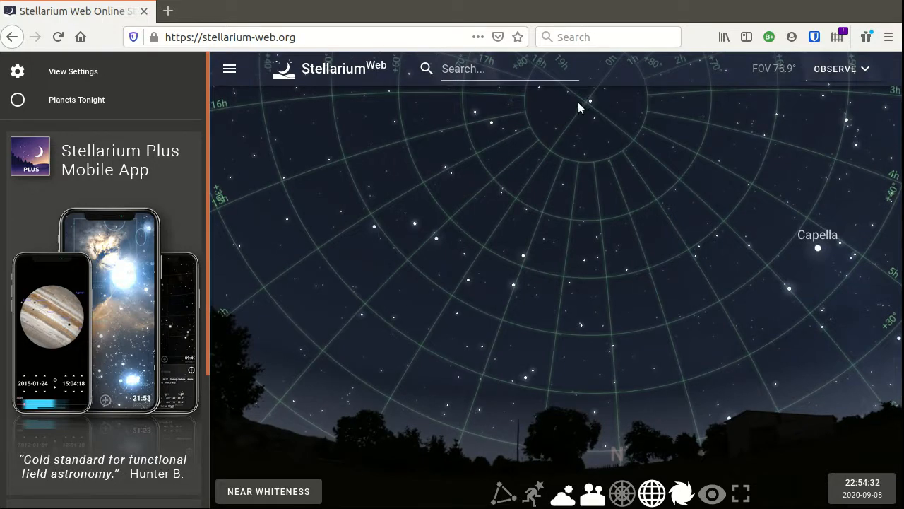
mouse_move(592, 104)
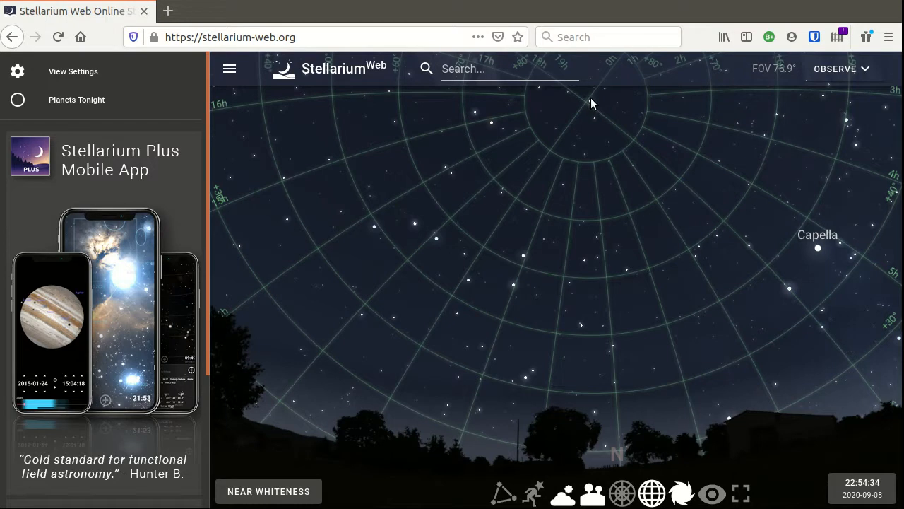
mouse_move(590, 106)
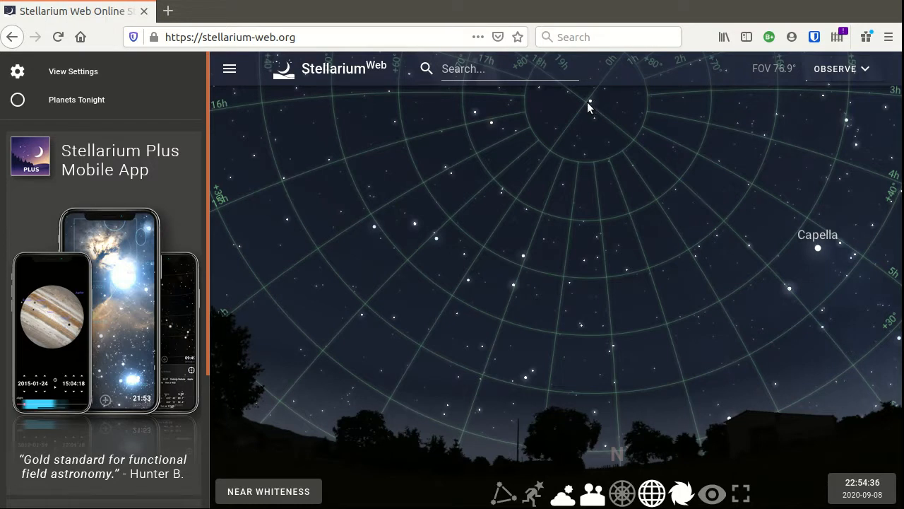
mouse_move(537, 356)
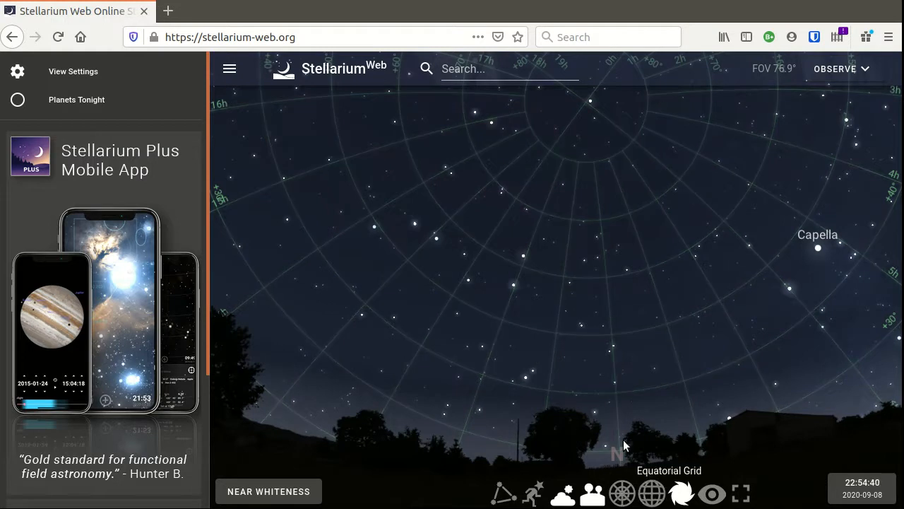
Switch off the equatorial grid and nudge and zoom the northern sky view near Alkaid
click(622, 493)
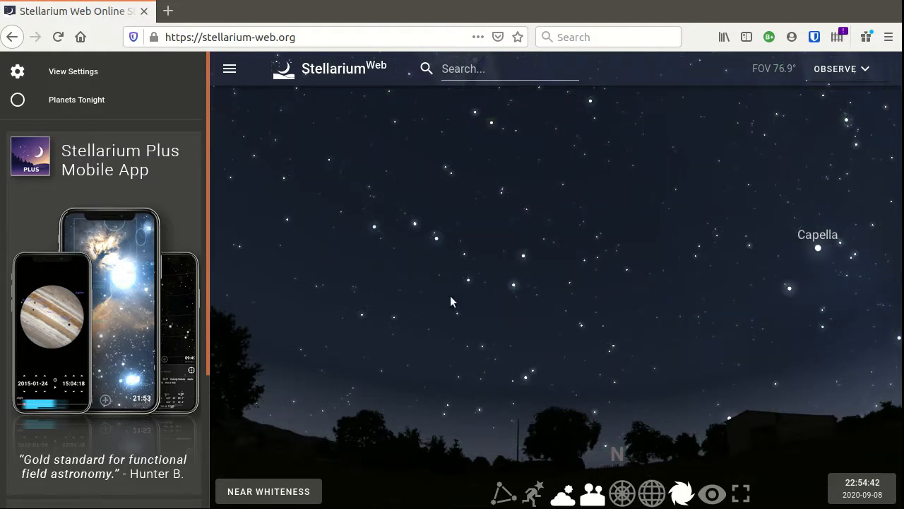
drag(452, 302, 380, 257)
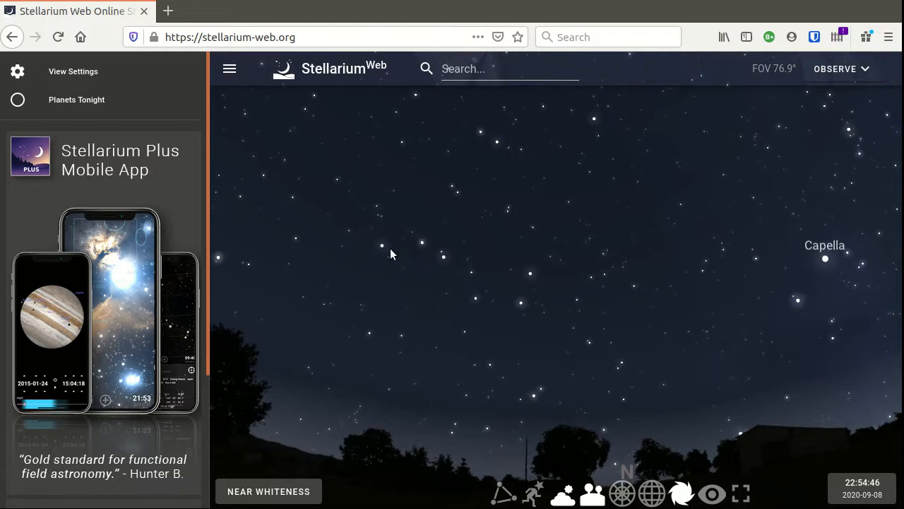
scroll(up, 3)
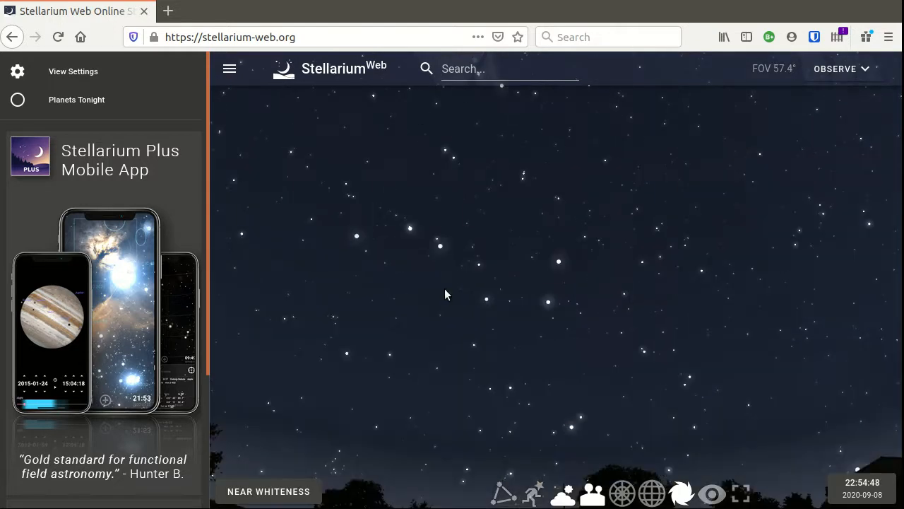
scroll(down, 3)
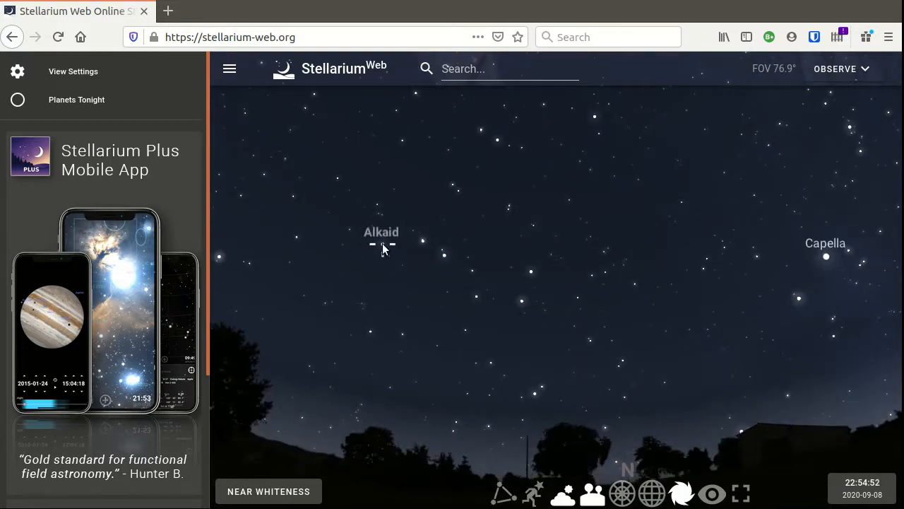
Select Alkaid to show magnitude 1.80 and 103.94 light years, centring the view on it
click(381, 244)
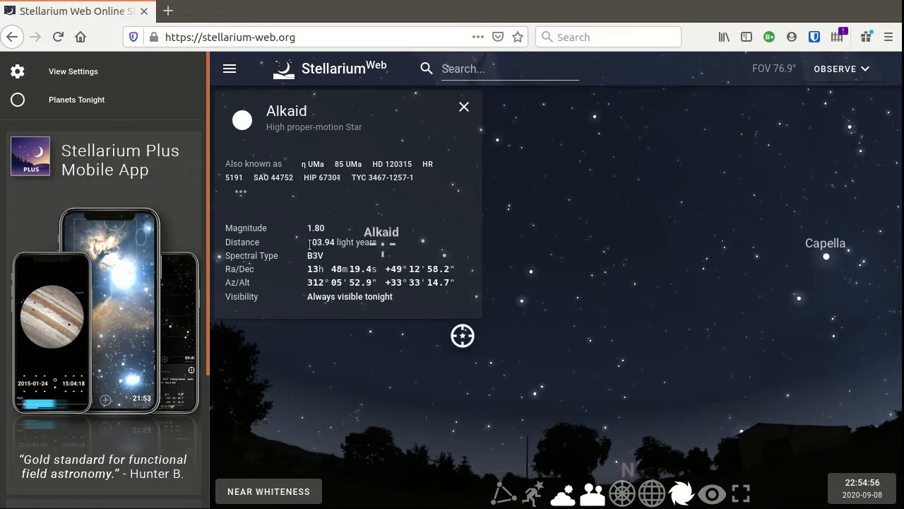
double_click(320, 242)
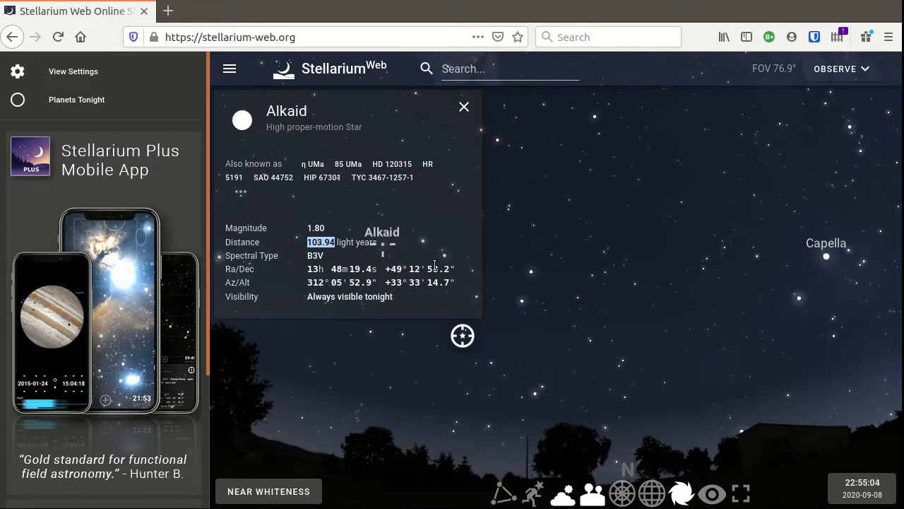
mouse_move(406, 335)
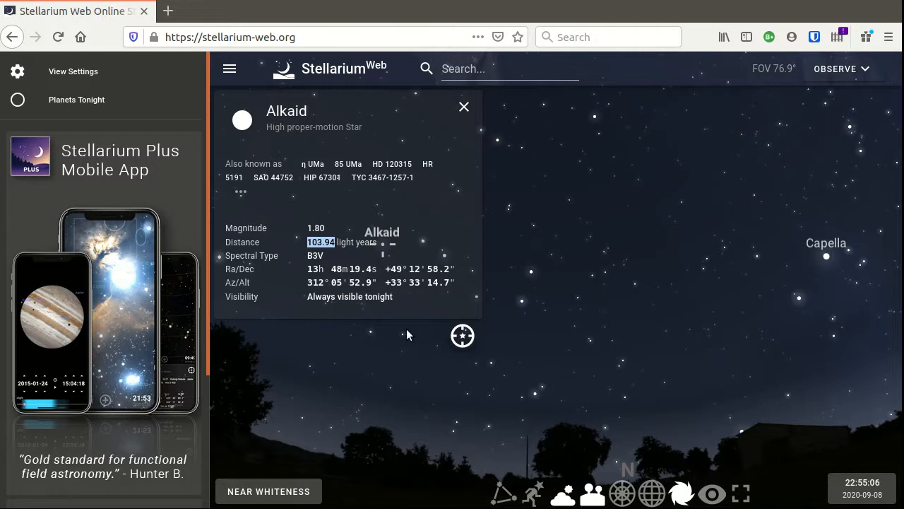
Dismiss the Alkaid information card
click(464, 107)
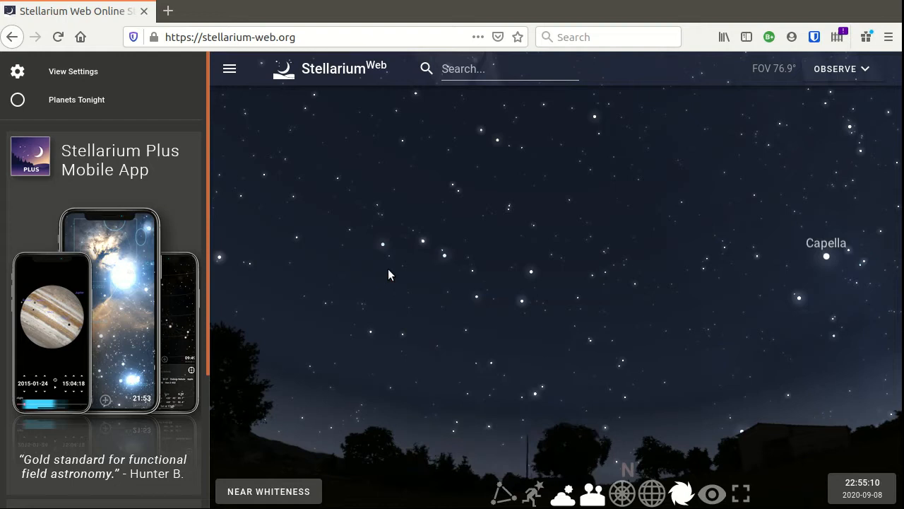
mouse_move(524, 305)
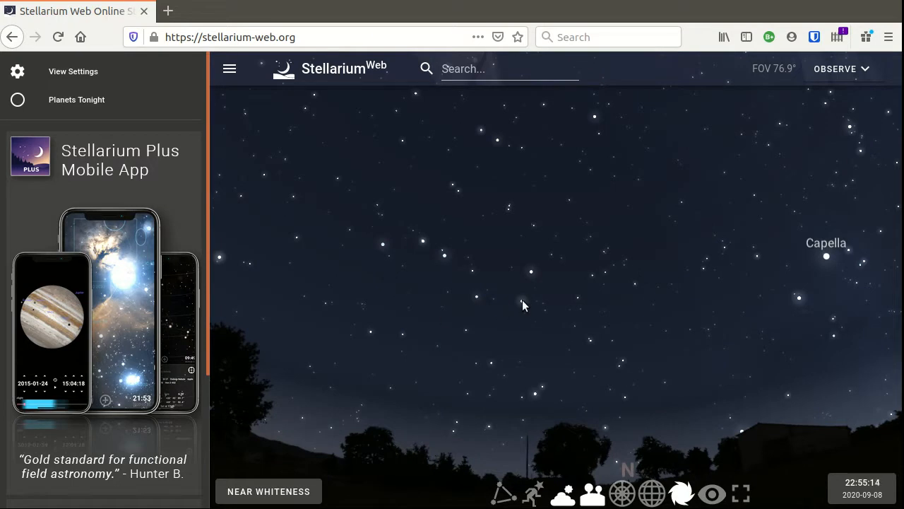
mouse_move(532, 276)
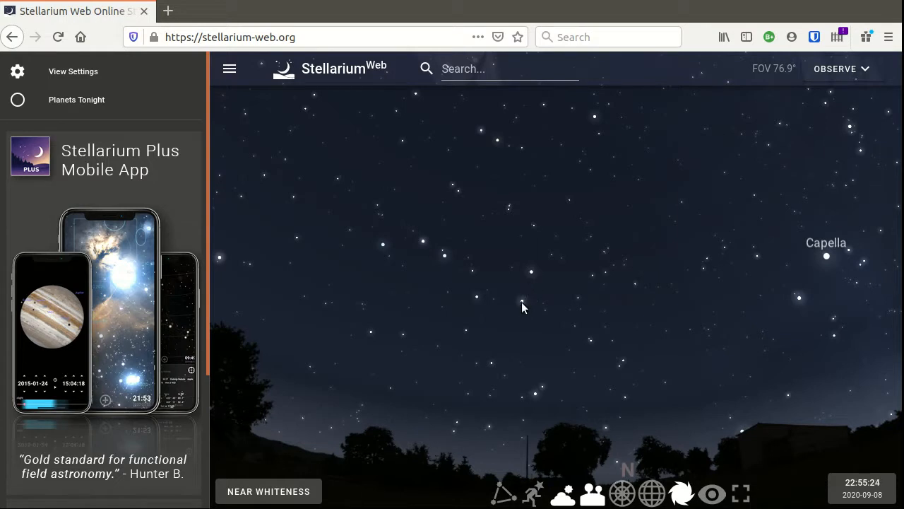
mouse_move(522, 298)
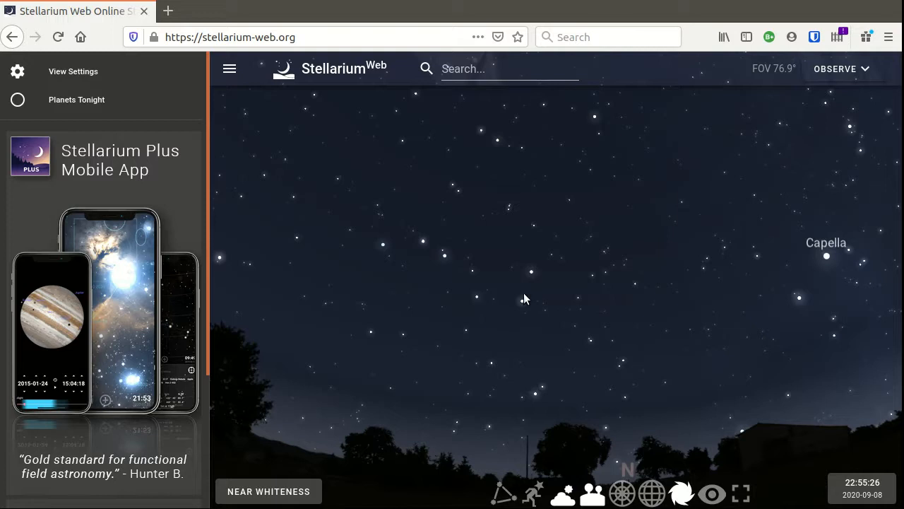
mouse_move(570, 207)
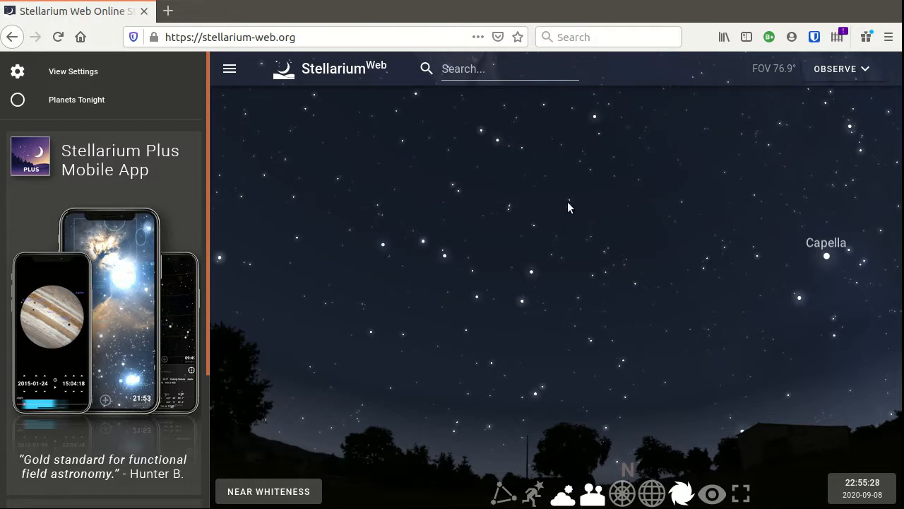
mouse_move(595, 120)
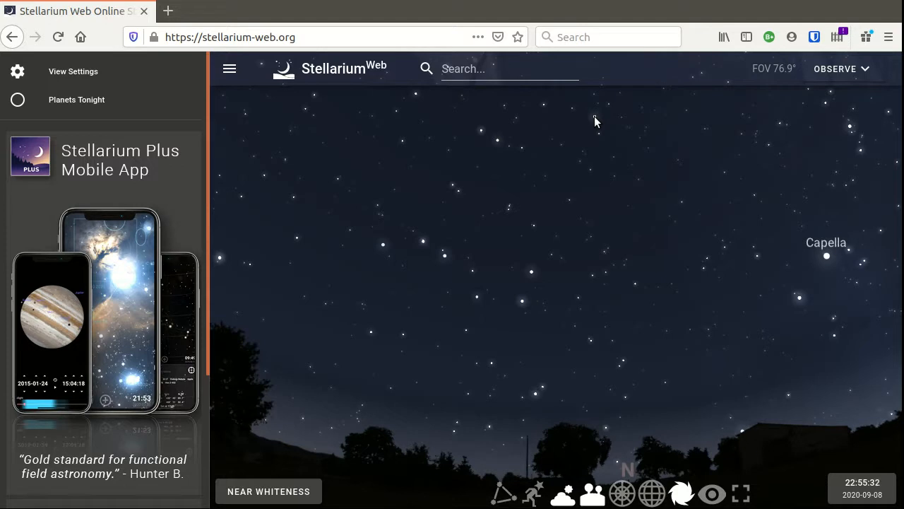
mouse_move(584, 172)
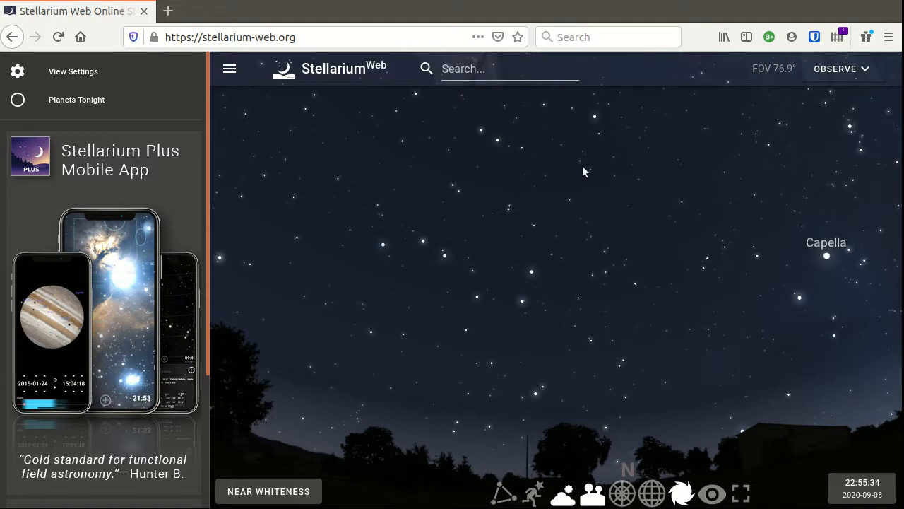
mouse_move(576, 215)
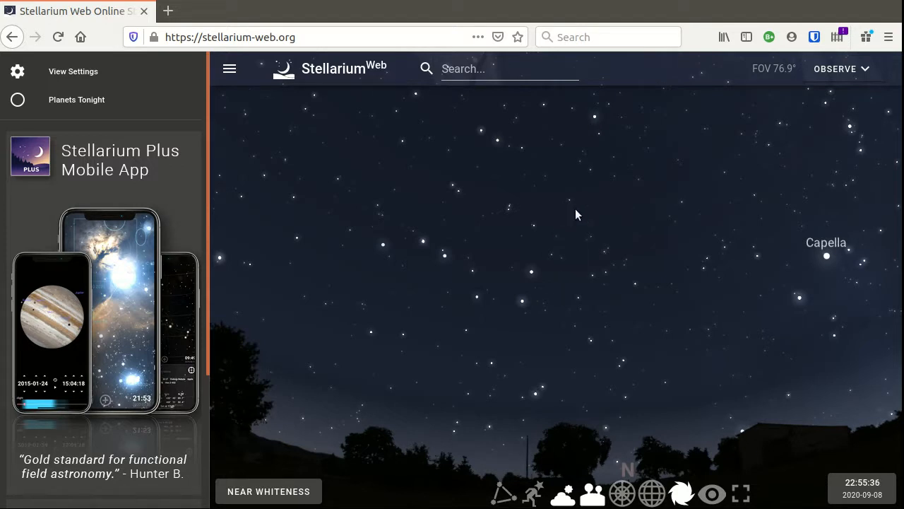
mouse_move(651, 493)
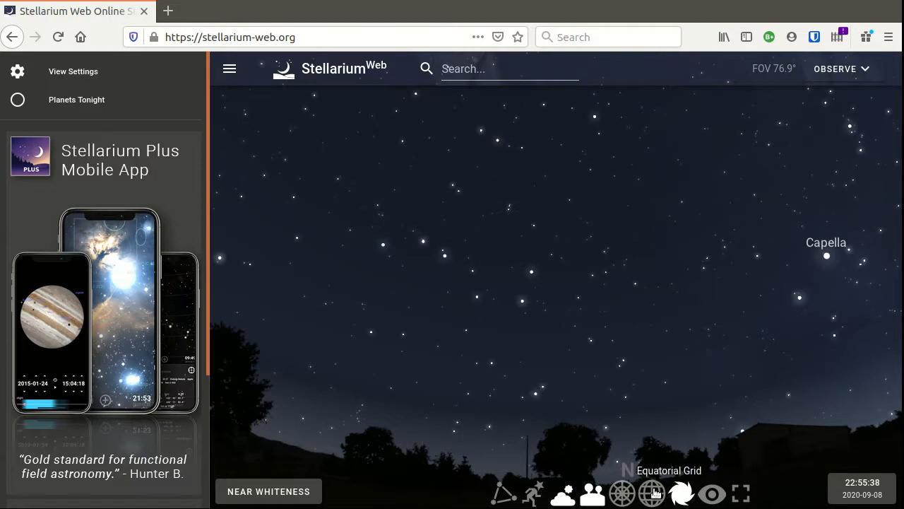
Switch the equatorial grid lines back on around the north celestial pole
click(651, 493)
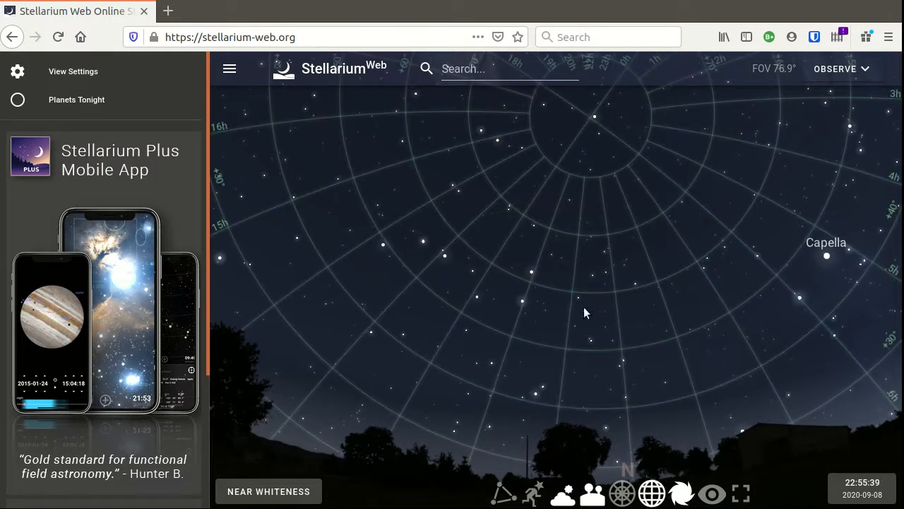
mouse_move(613, 294)
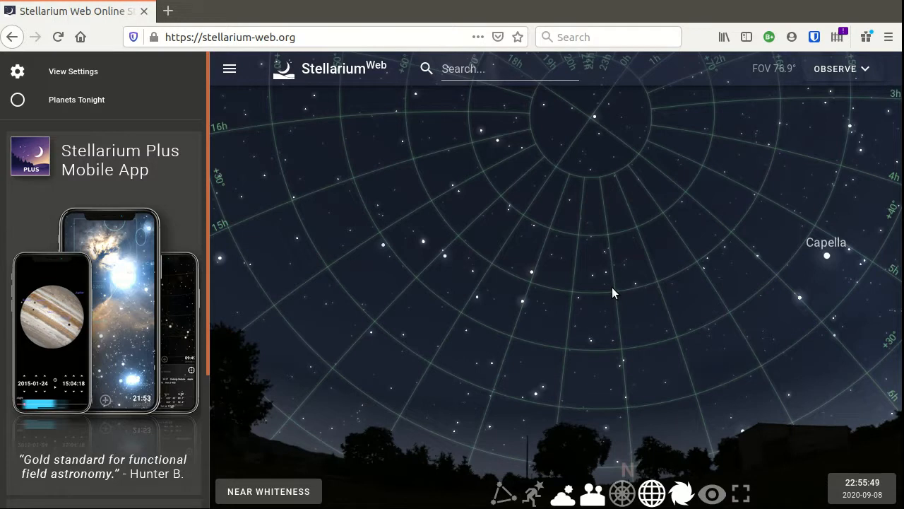
mouse_move(604, 283)
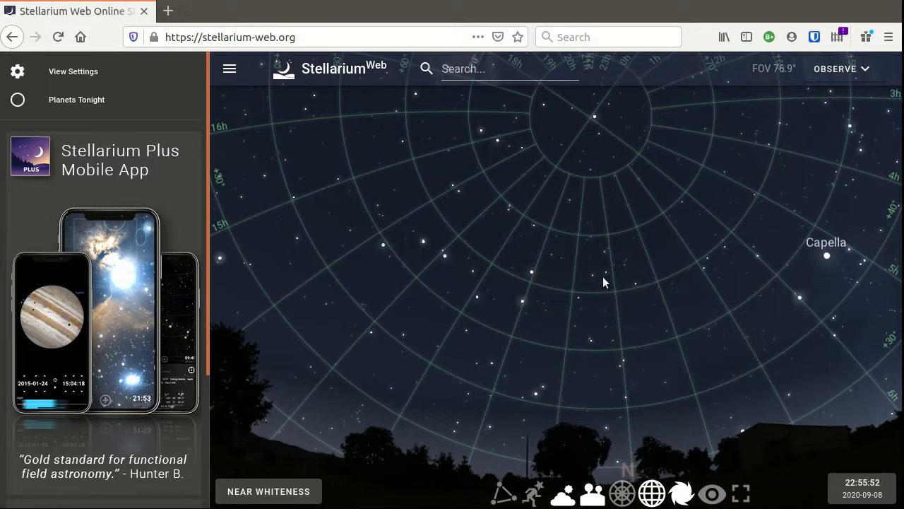
mouse_move(594, 293)
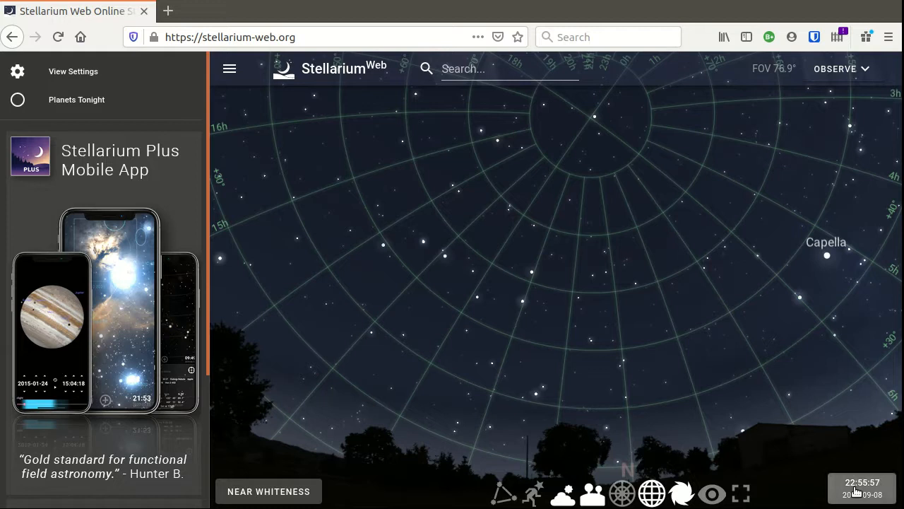
Bring up the date/time controls and advance the sky time from 22:36 past midnight
click(862, 488)
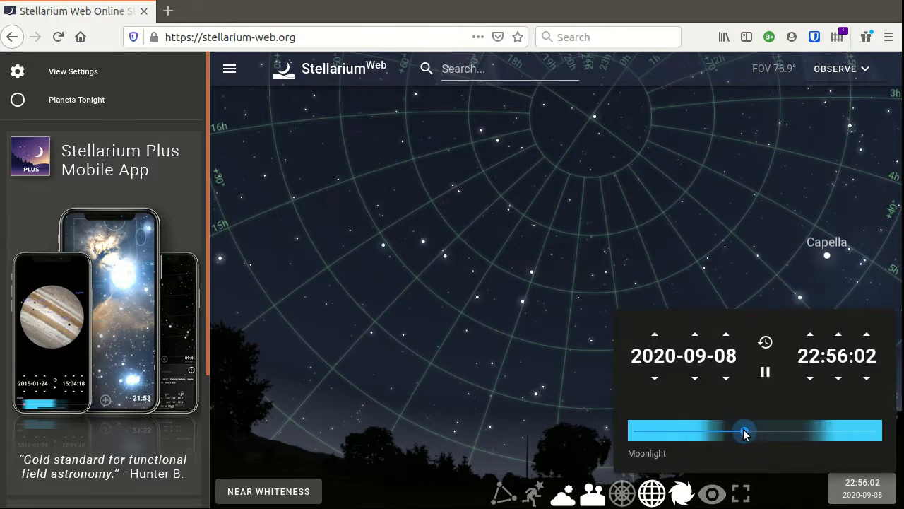
drag(743, 431, 740, 431)
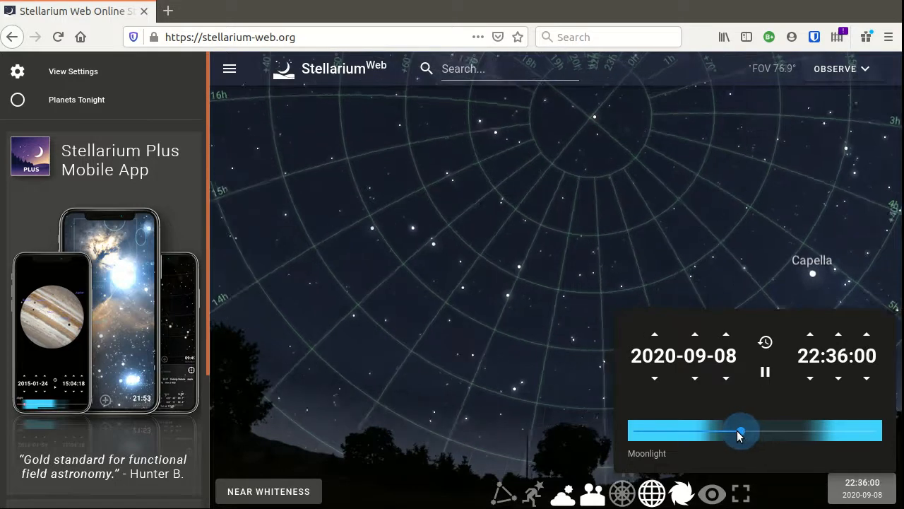
drag(740, 432, 749, 432)
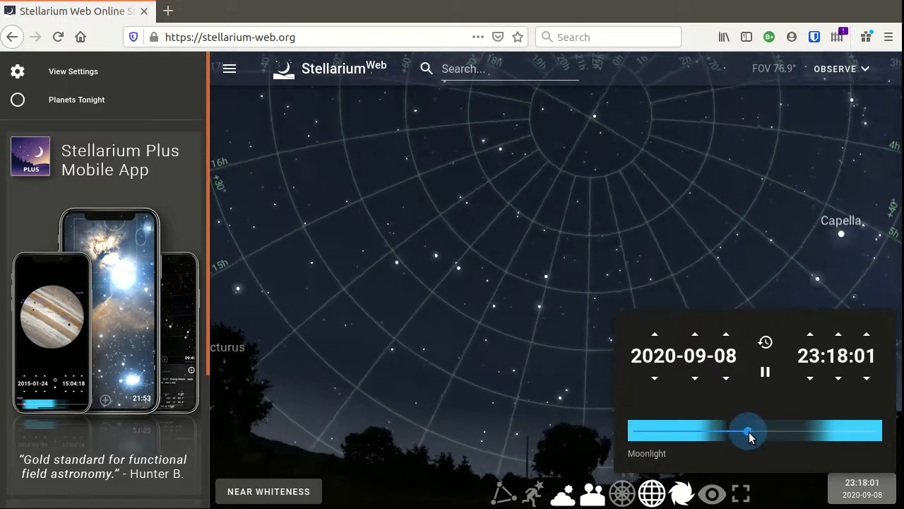
drag(747, 431, 760, 431)
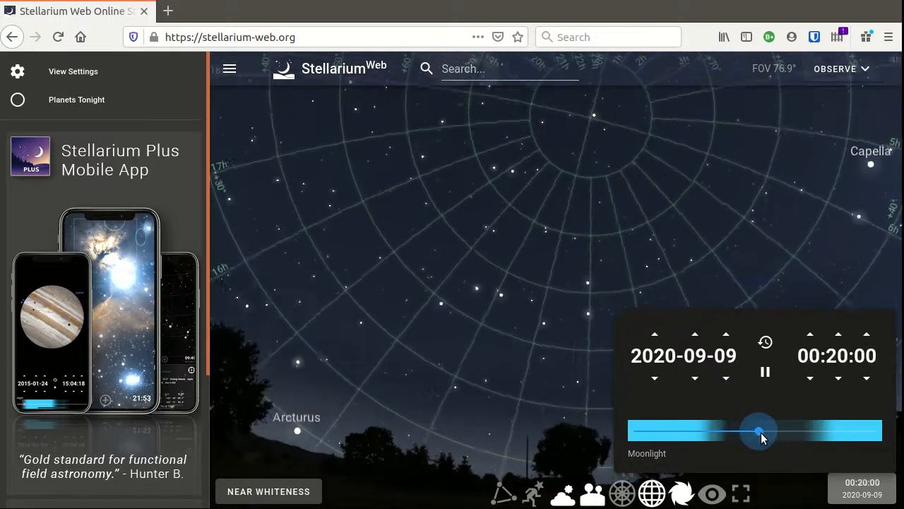
Run the time on to about 02:18, then back to 22:32 on 2020-09-08
drag(760, 430, 769, 432)
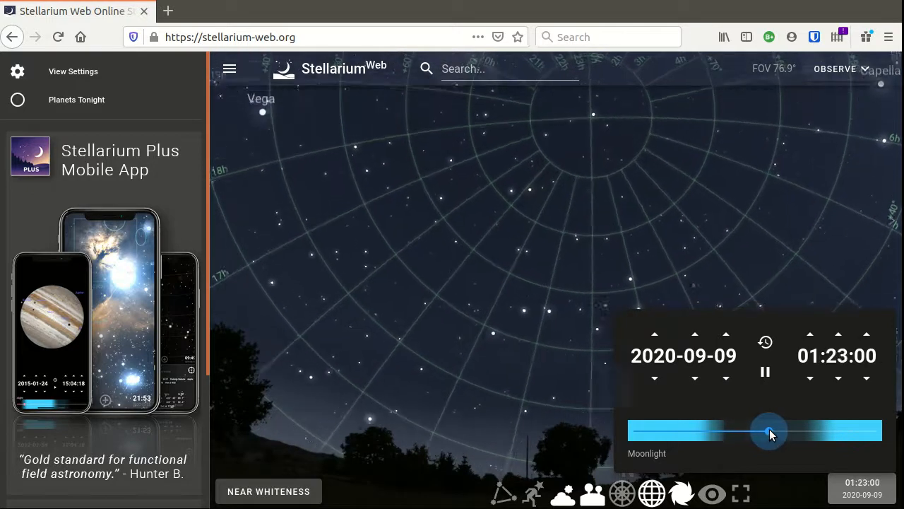
drag(768, 432, 779, 431)
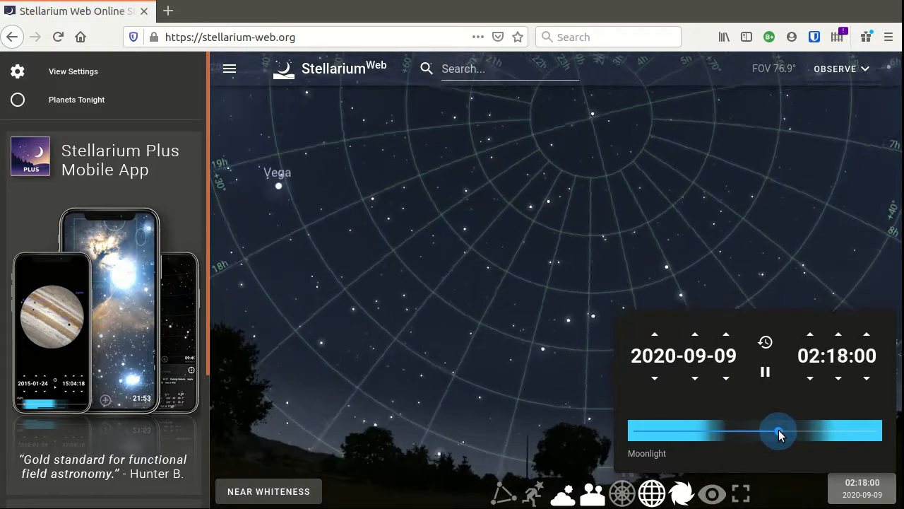
drag(777, 431, 749, 431)
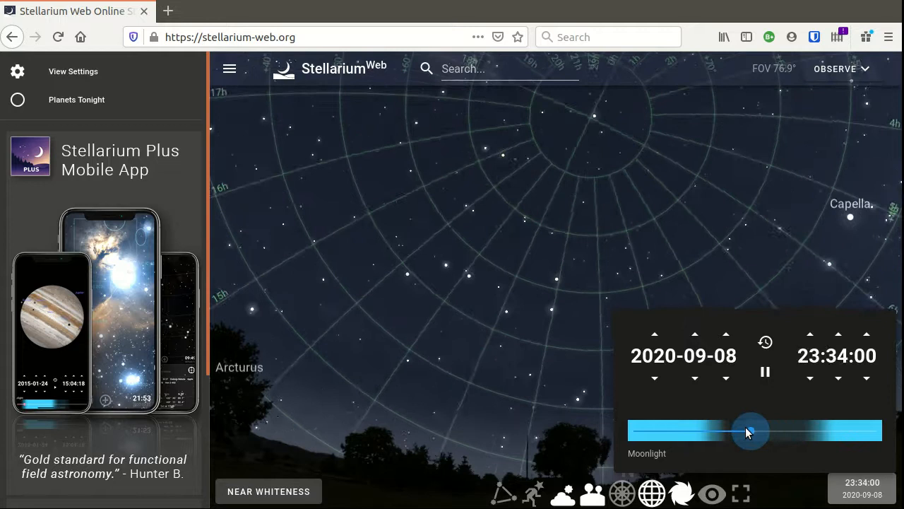
drag(748, 429, 740, 429)
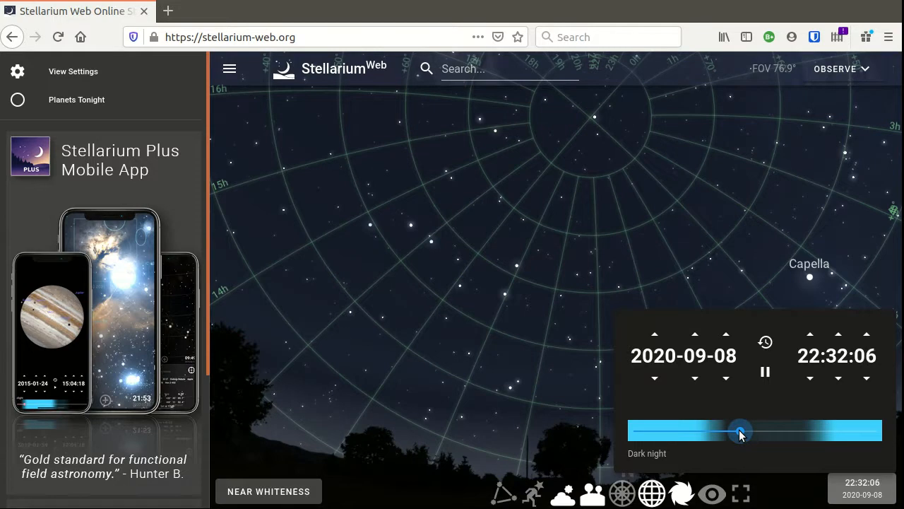
mouse_move(589, 124)
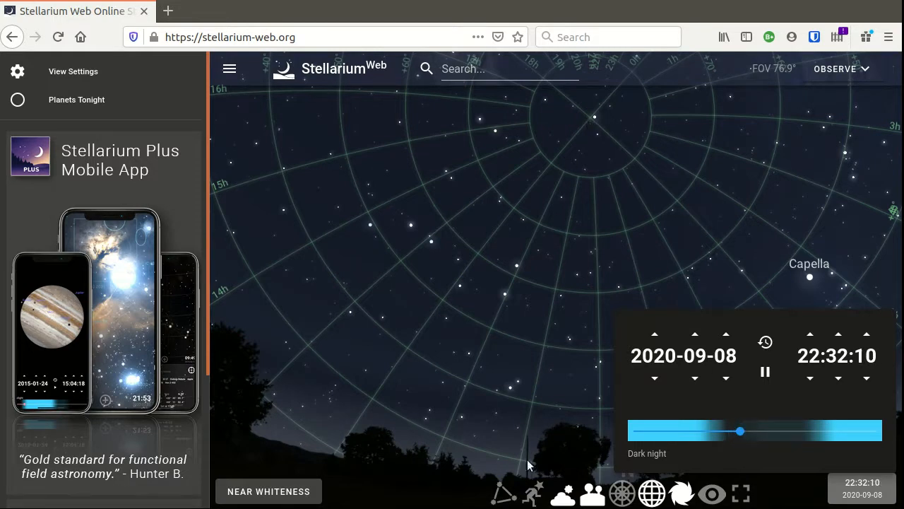
mouse_move(593, 123)
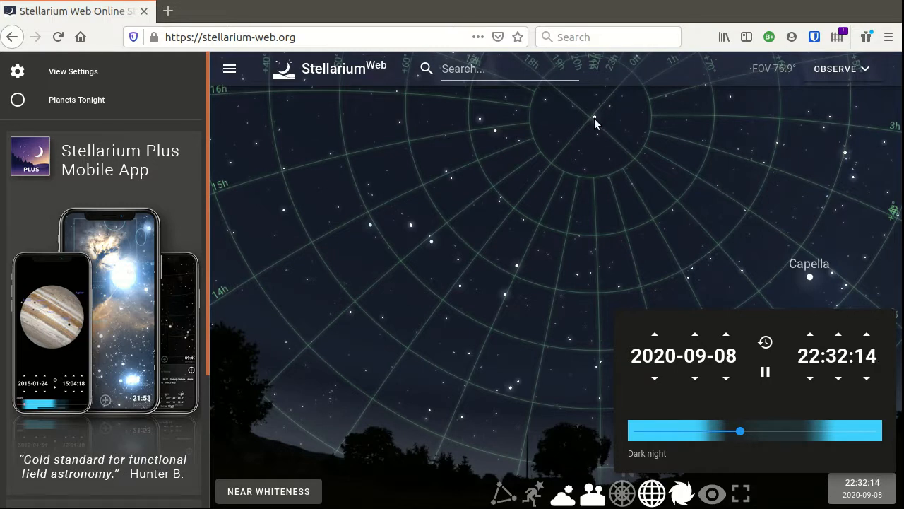
mouse_move(710, 78)
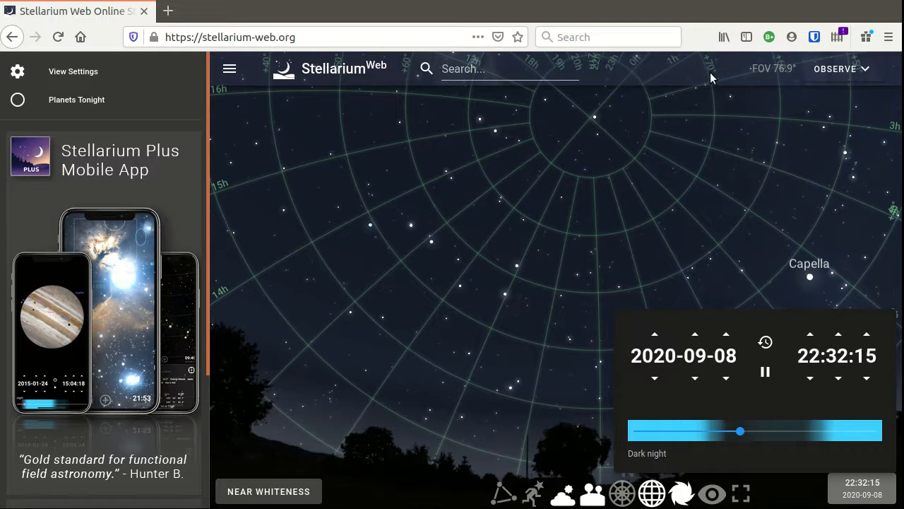
mouse_move(814, 80)
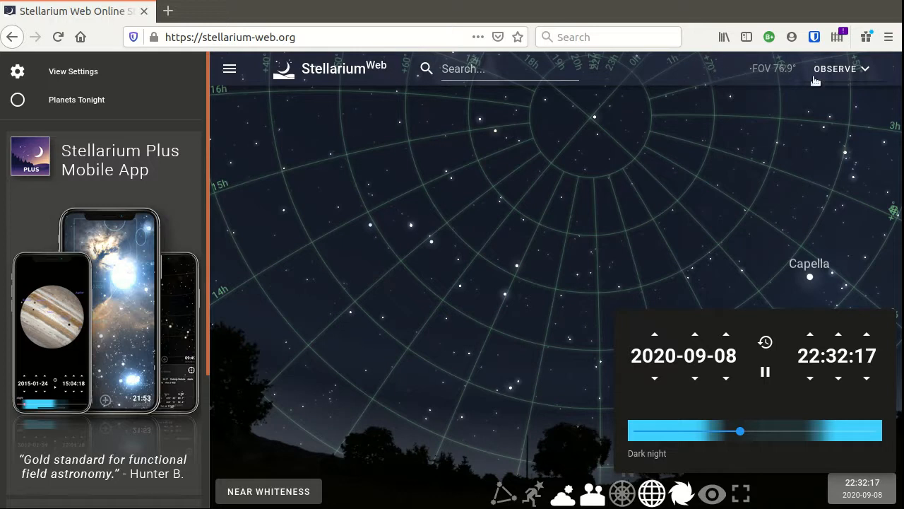
mouse_move(604, 129)
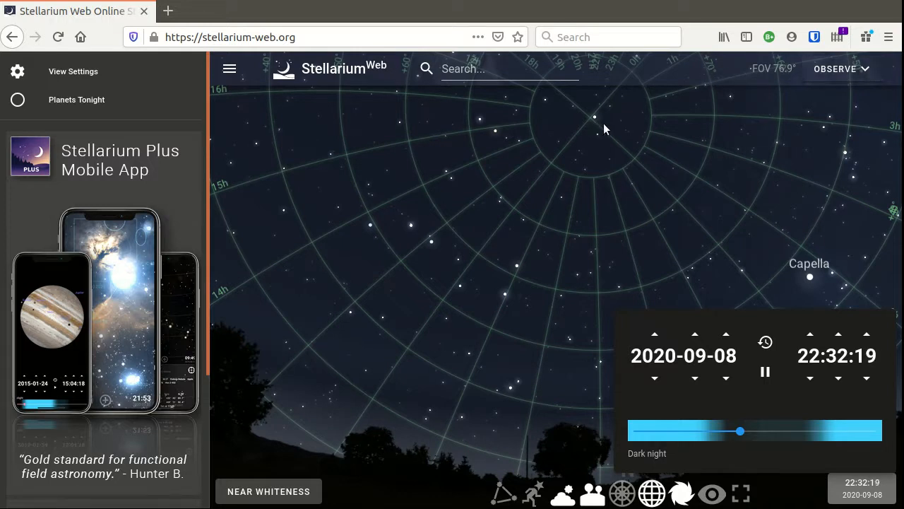
mouse_move(578, 222)
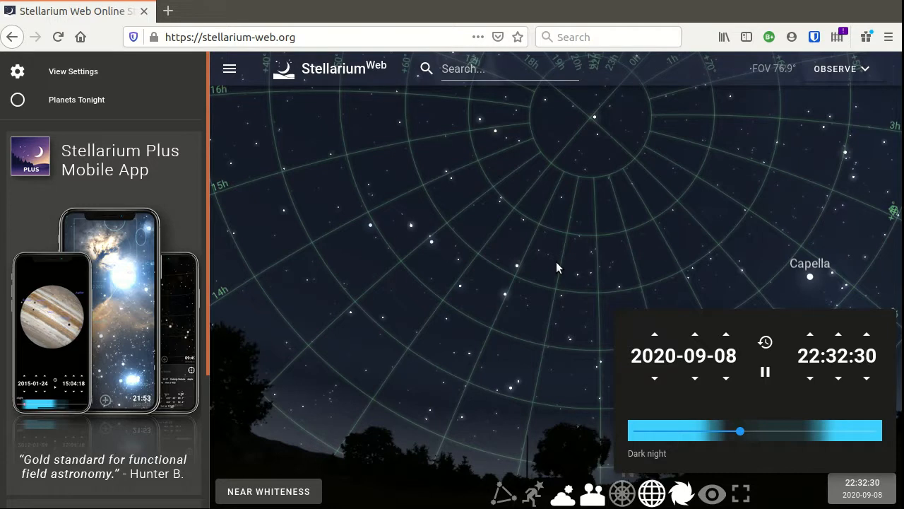
mouse_move(530, 278)
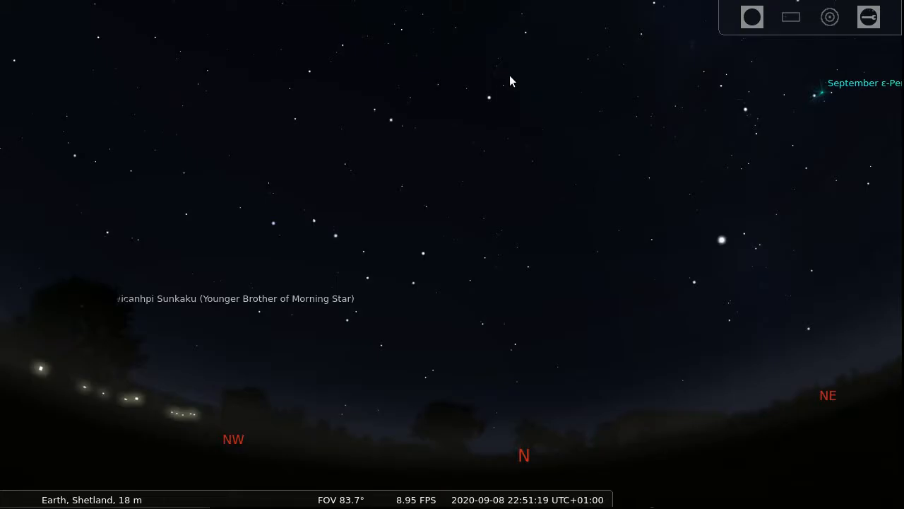
mouse_move(526, 297)
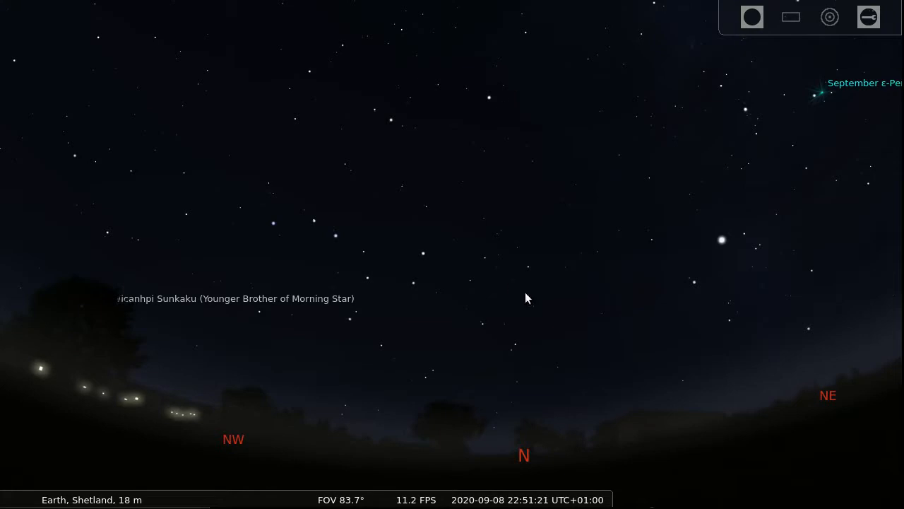
mouse_move(473, 351)
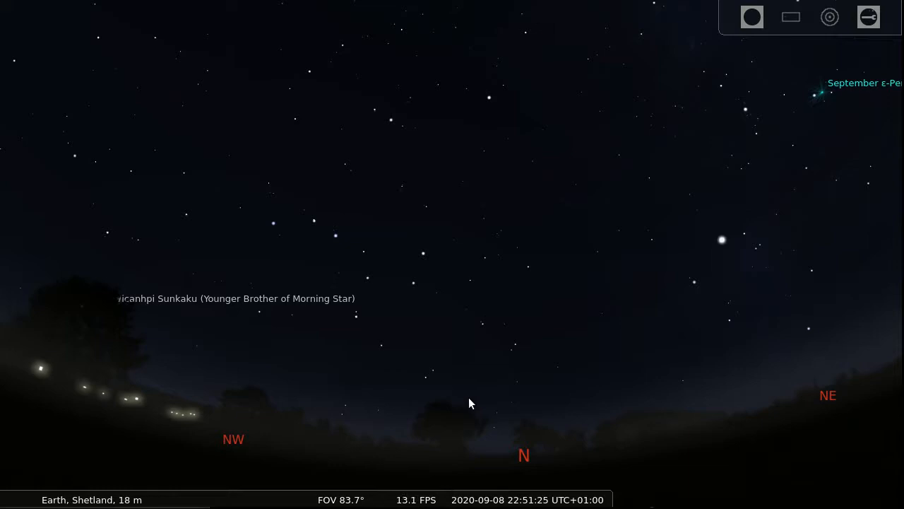
mouse_move(326, 364)
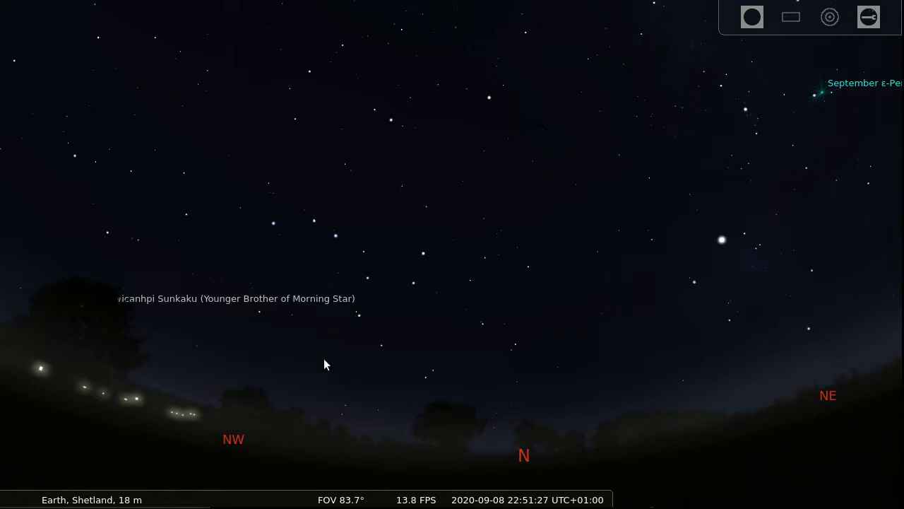
mouse_move(275, 228)
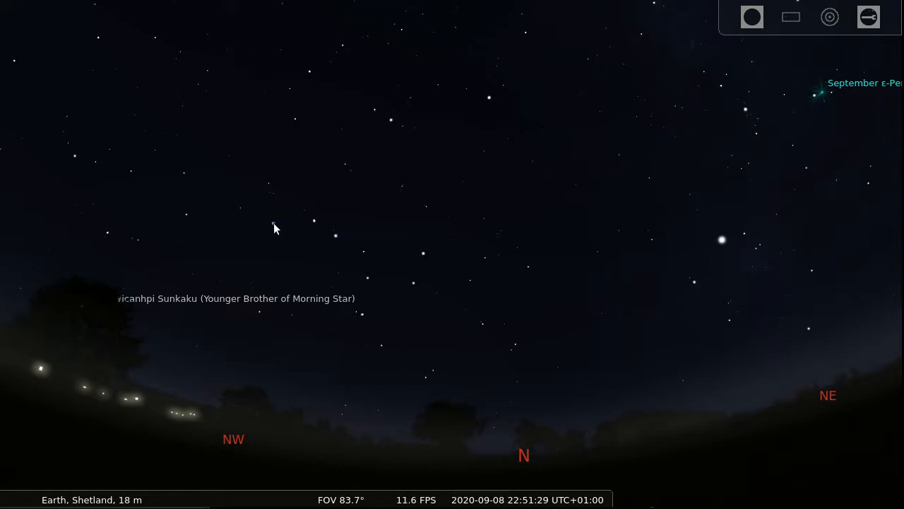
Show desktop Stellarium's northern horizon view from Shetland with its tool menu displayed
click(274, 223)
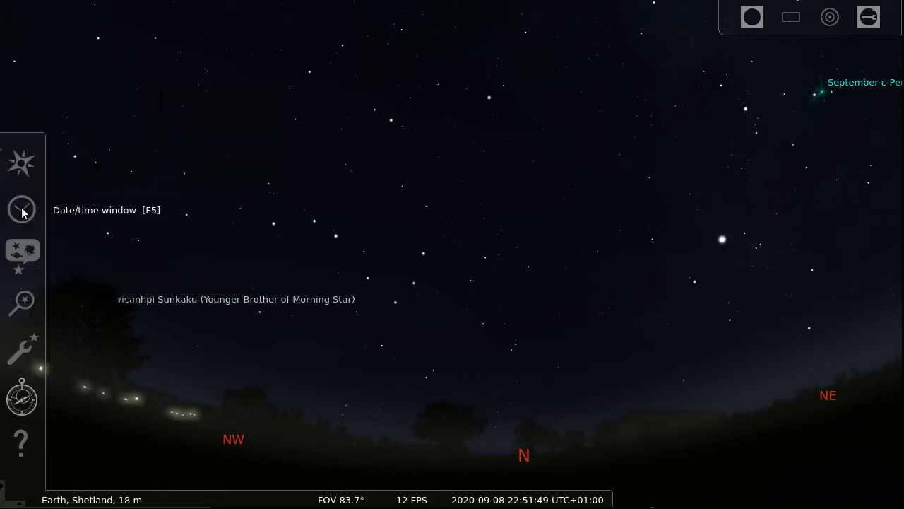
click(21, 209)
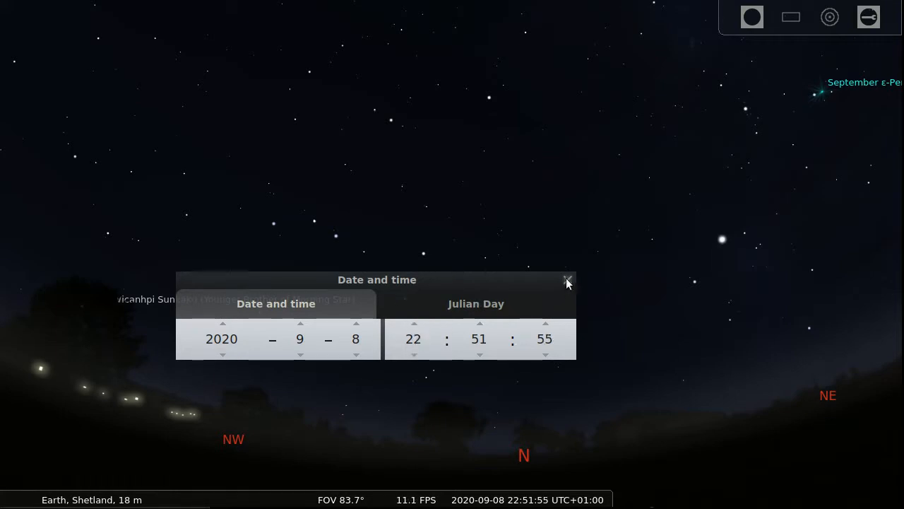
click(567, 280)
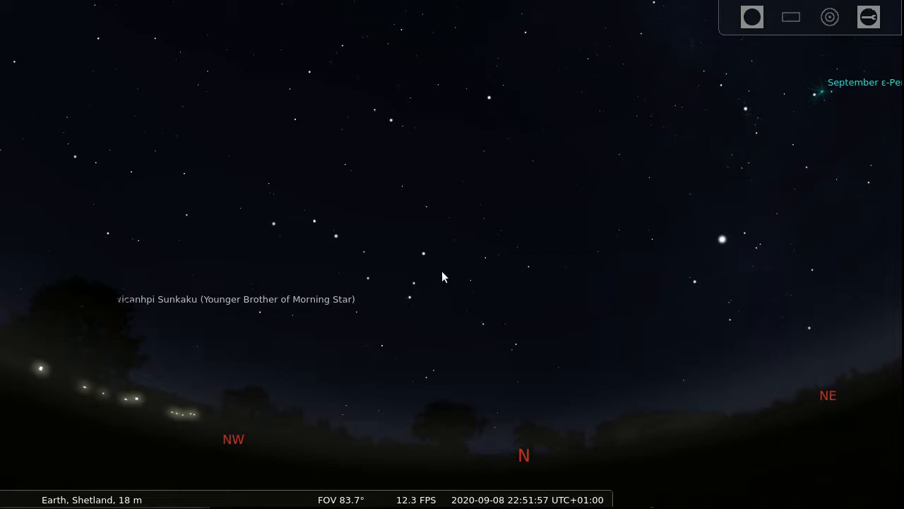
mouse_move(217, 469)
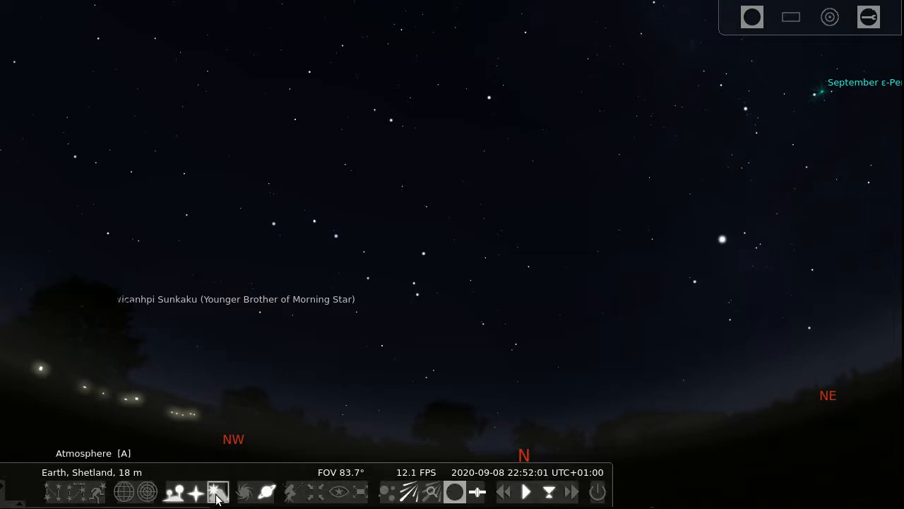
Turn on constellation art (R) over Shetland's northern sky via the bottom toolbar
click(172, 492)
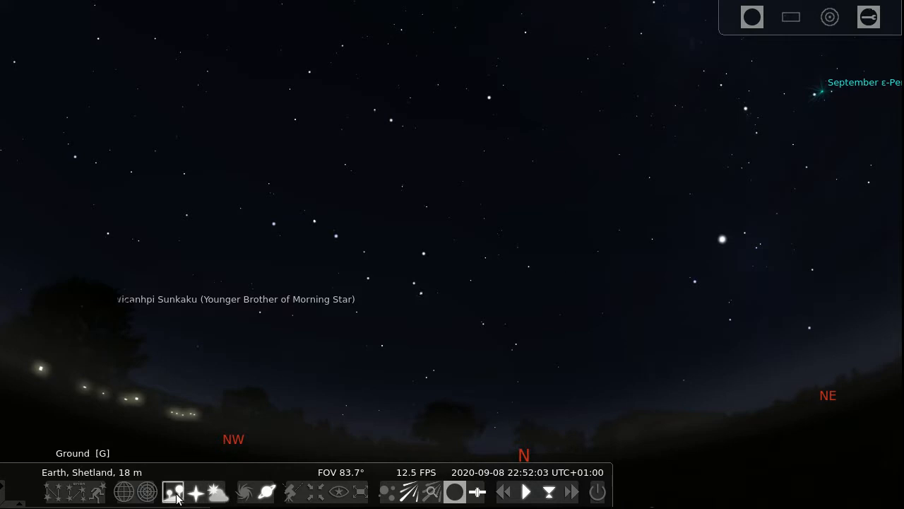
click(218, 492)
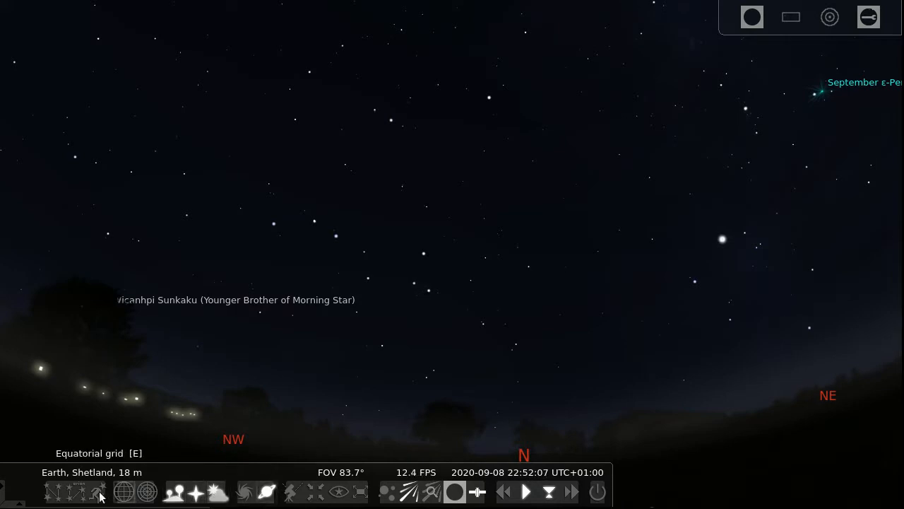
click(98, 491)
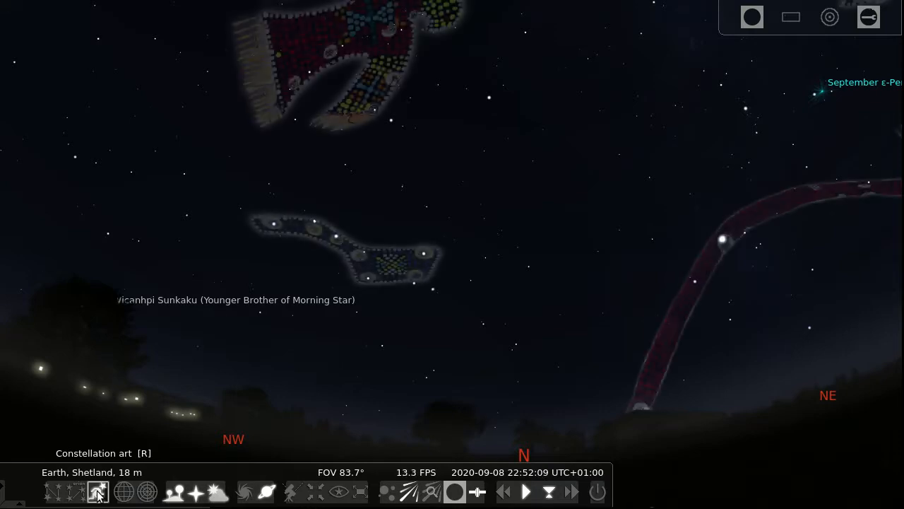
click(97, 491)
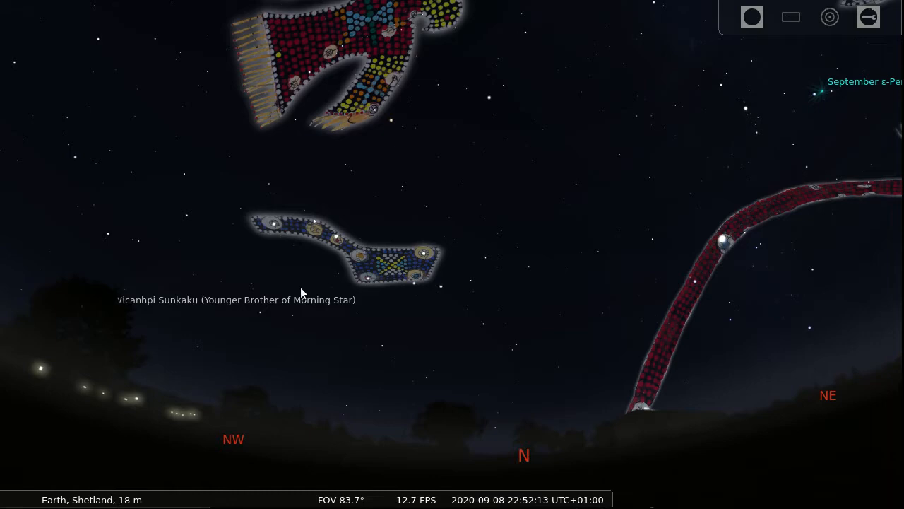
mouse_move(414, 238)
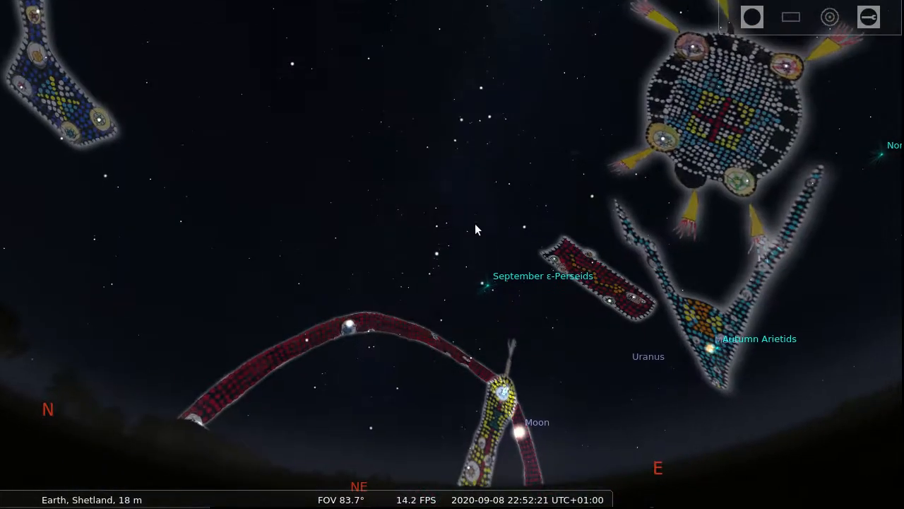
Tilt the view up toward the pole and select Polaris to show its details
drag(475, 228, 414, 316)
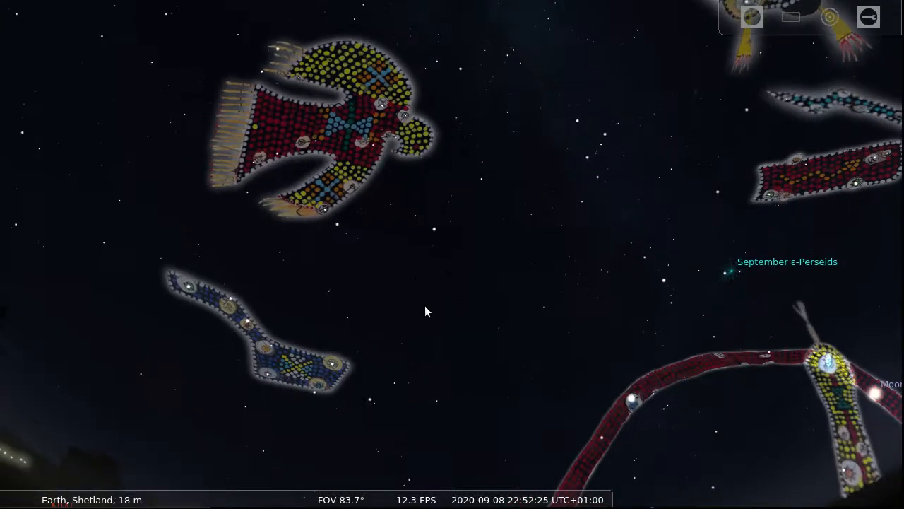
mouse_move(319, 393)
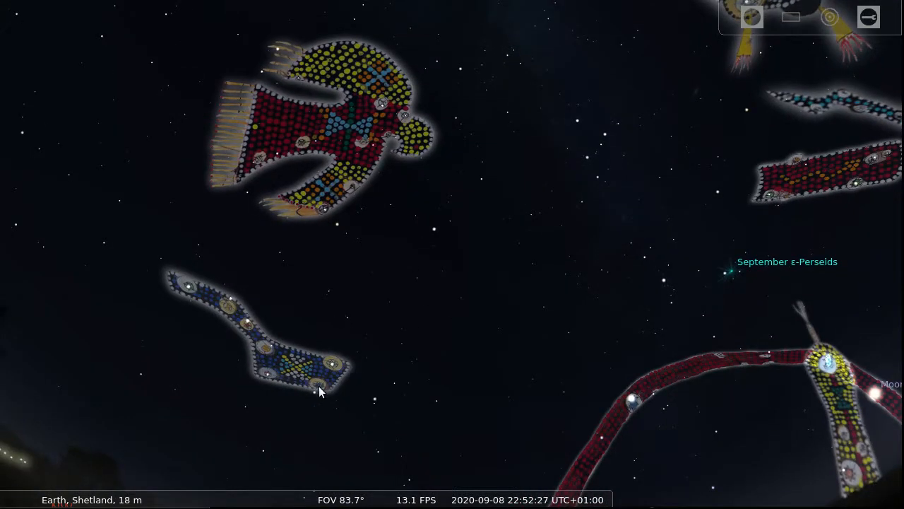
mouse_move(436, 236)
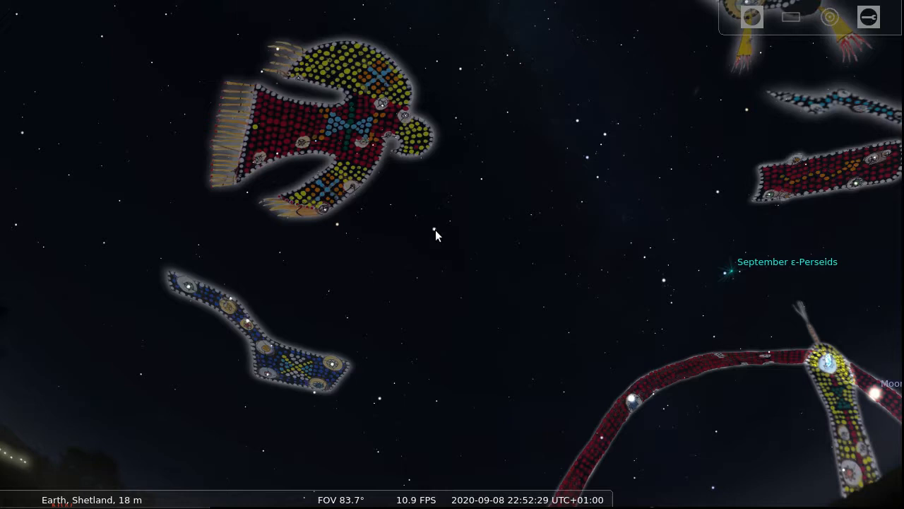
click(434, 229)
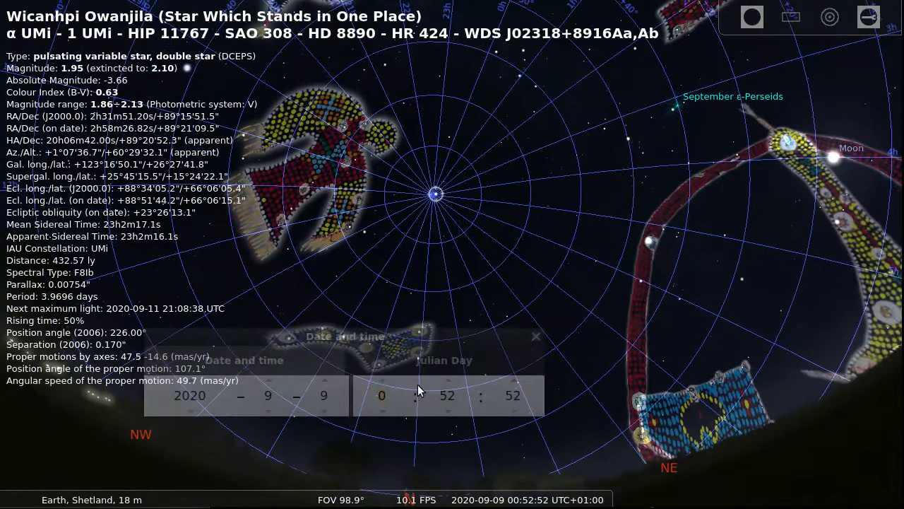
click(381, 380)
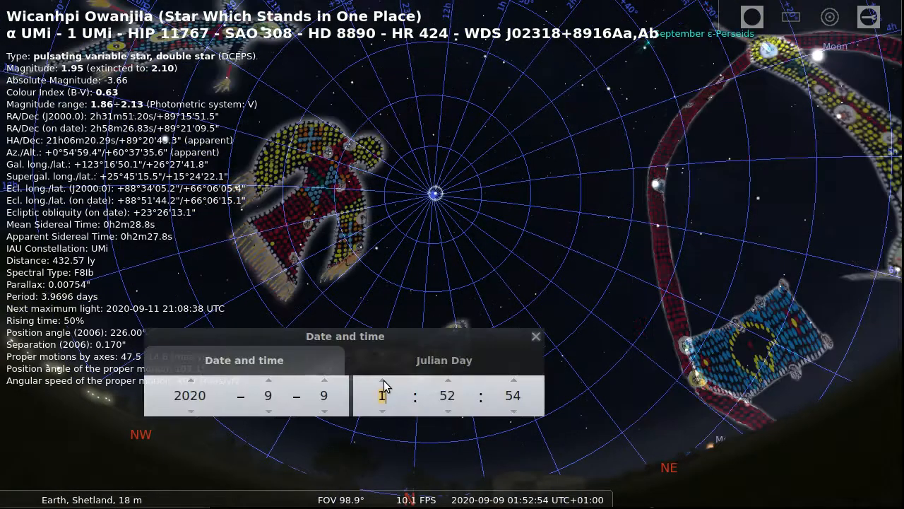